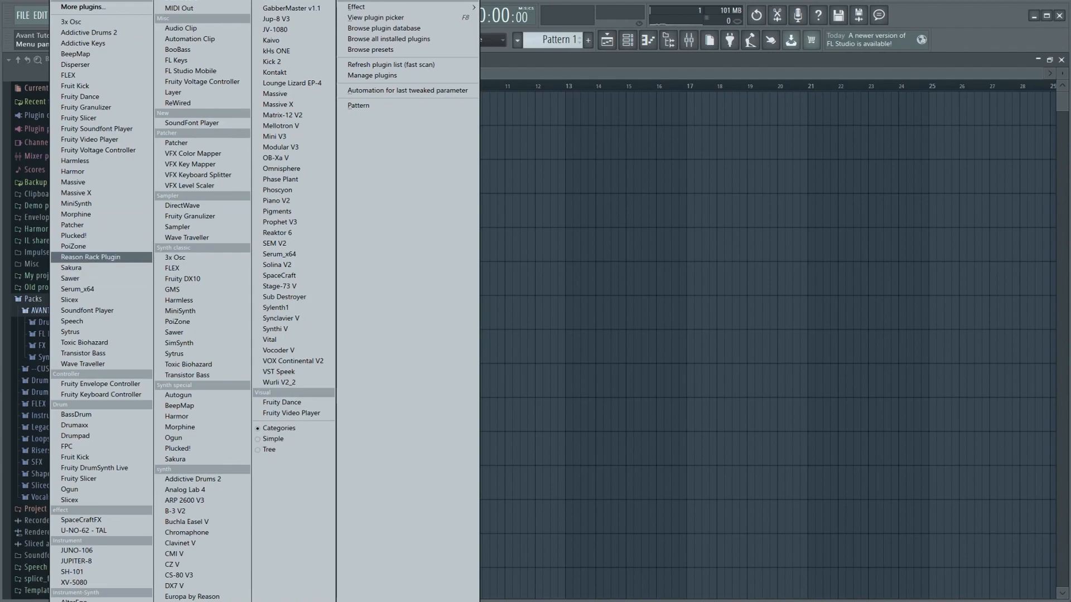
Step: Add Serum_x64 as a new instrument and browse to the AVANT DUBSTEP Serum Presets
{"action": "left_click", "coordinate": [278, 254]}
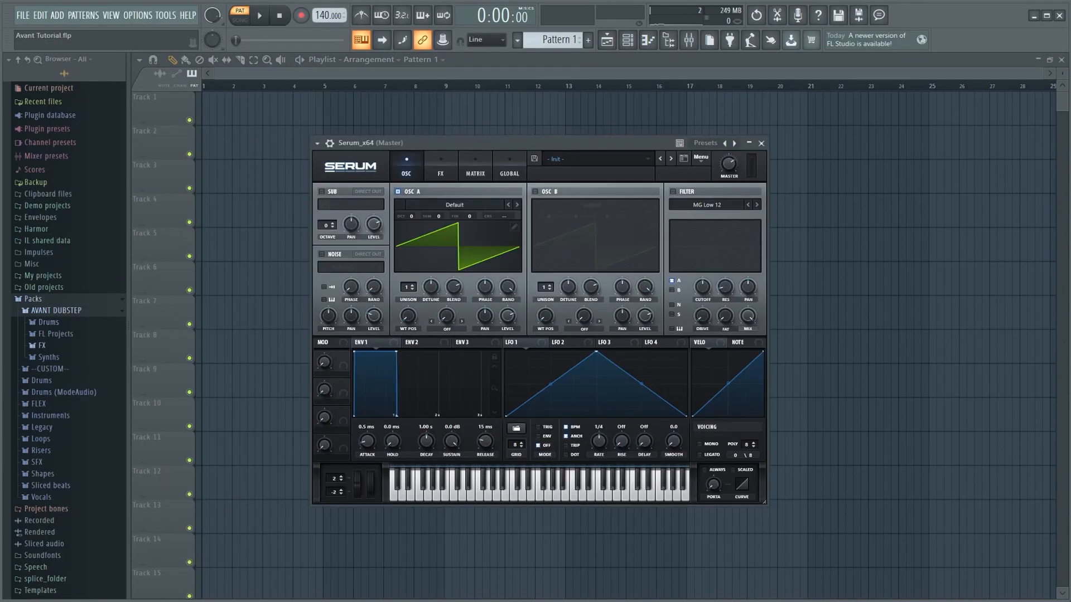
{"action": "left_click", "coordinate": [48, 357]}
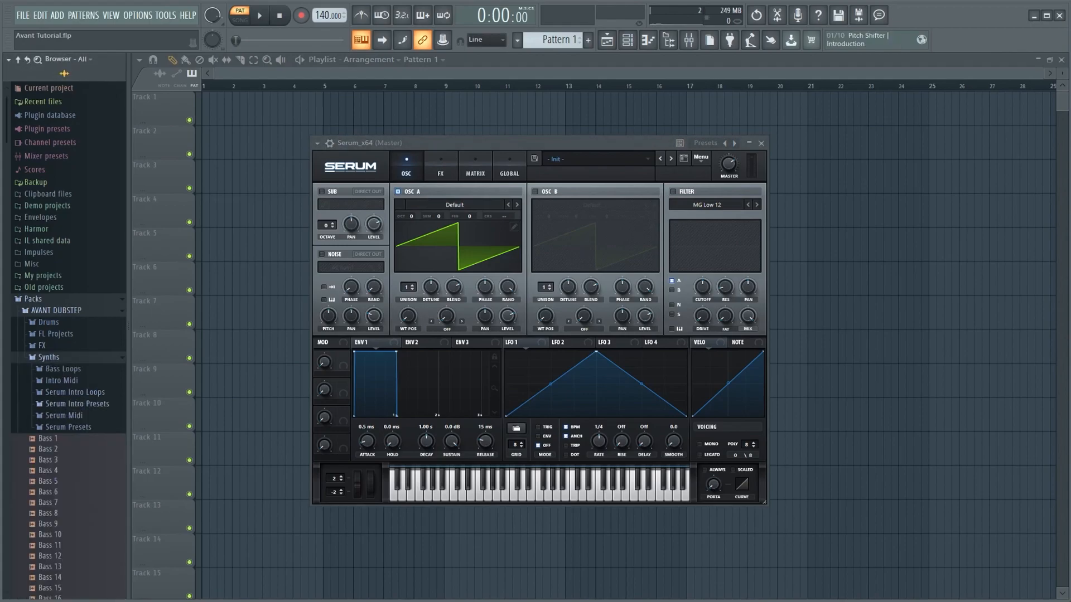
{"action": "left_click", "coordinate": [67, 427]}
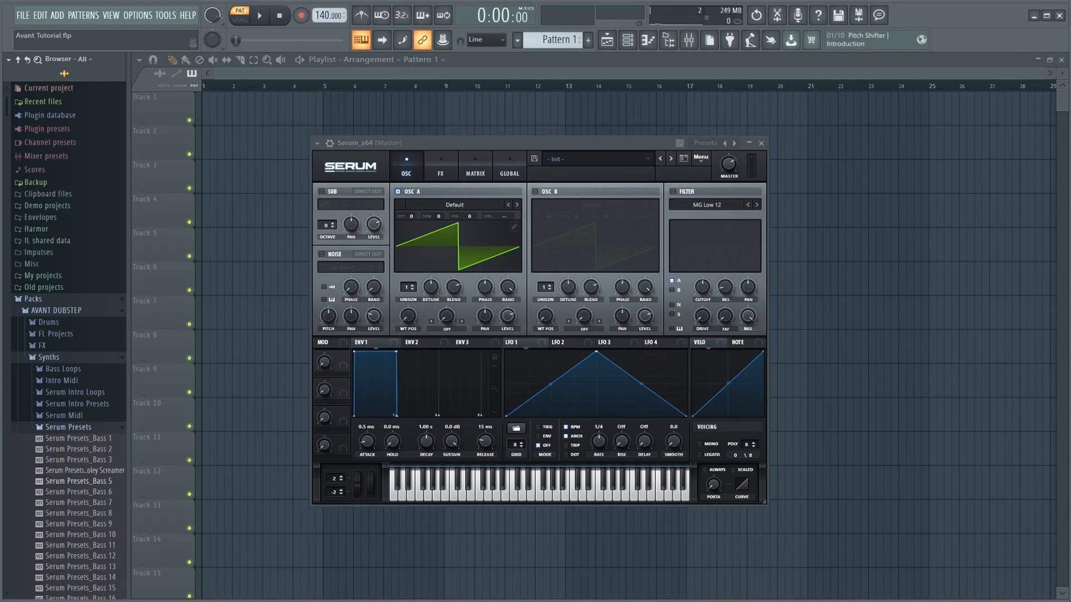
{"action": "scroll", "scroll_direction": "down", "scroll_amount": 3}
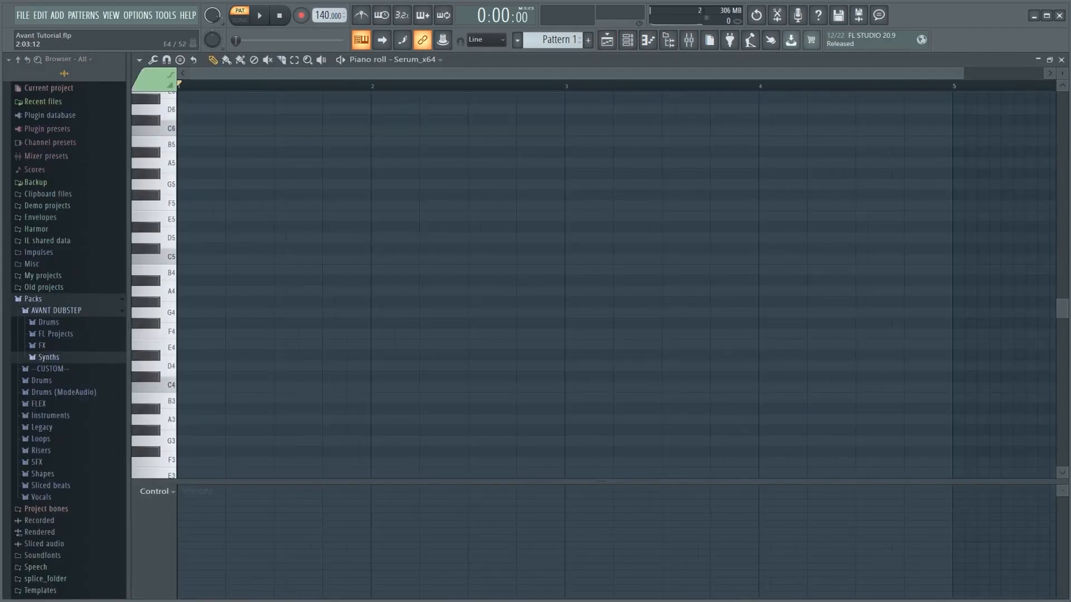
Step: Draw a long note in Pattern 1 for the Serum synth
{"action": "left_click_drag", "start_coordinate": [178, 366], "coordinate": [371, 366]}
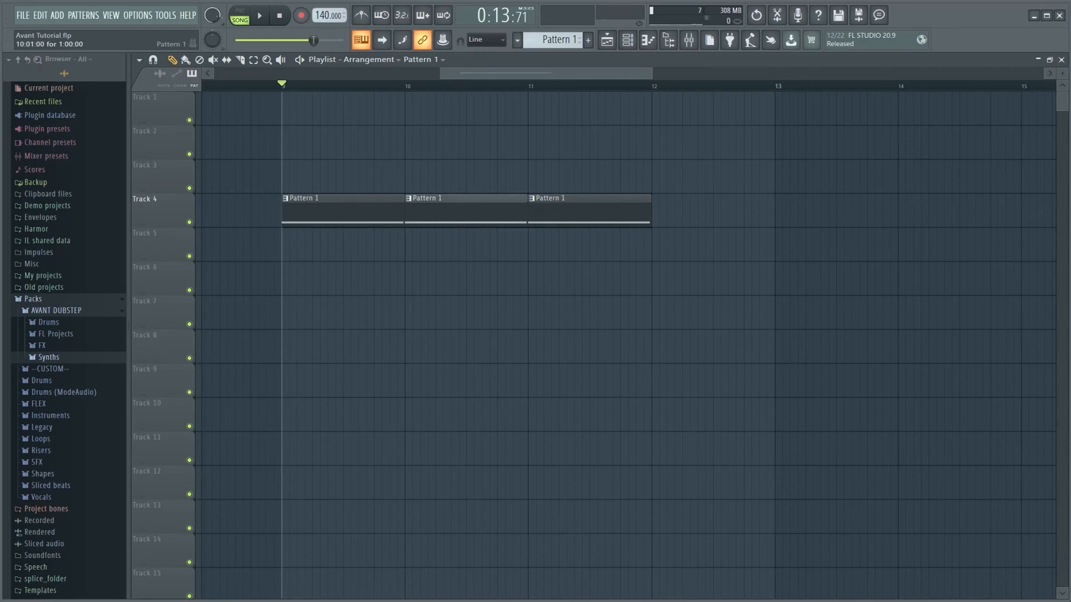
{"action": "left_click", "coordinate": [262, 15]}
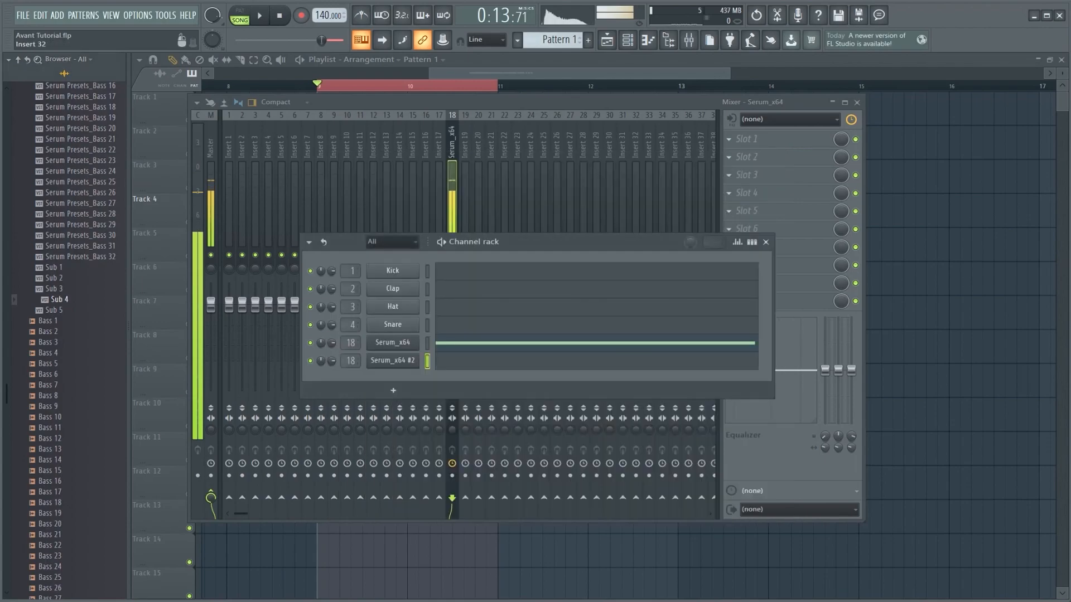
Step: Draw a short D3 sub-bass note at bar 1 in the Serum_x64 #2 piano roll
{"action": "left_click", "coordinate": [392, 360]}
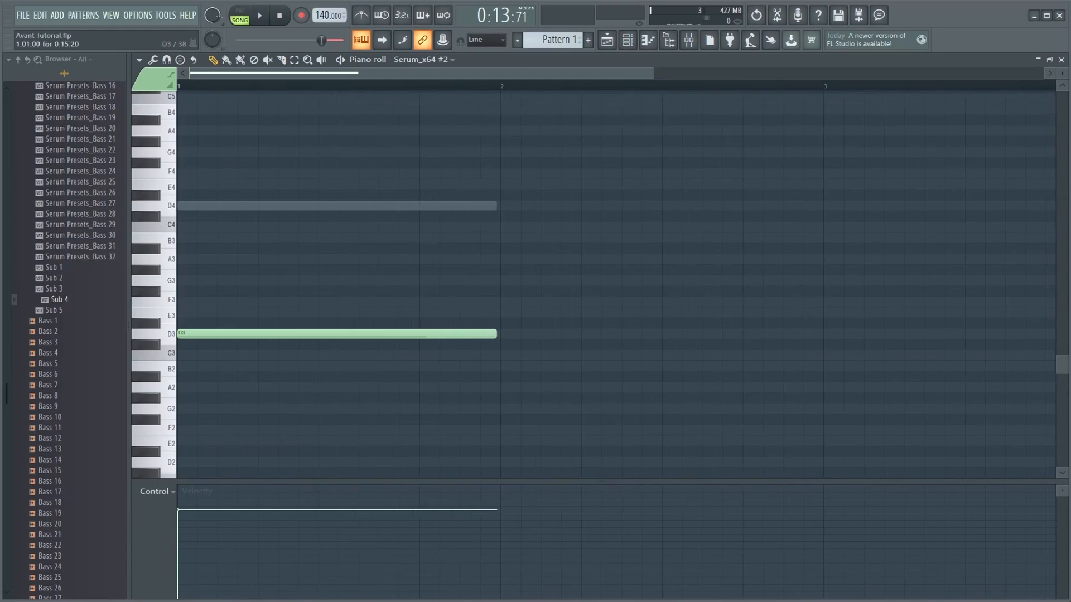
{"action": "left_click_drag", "start_coordinate": [495, 334], "coordinate": [315, 334]}
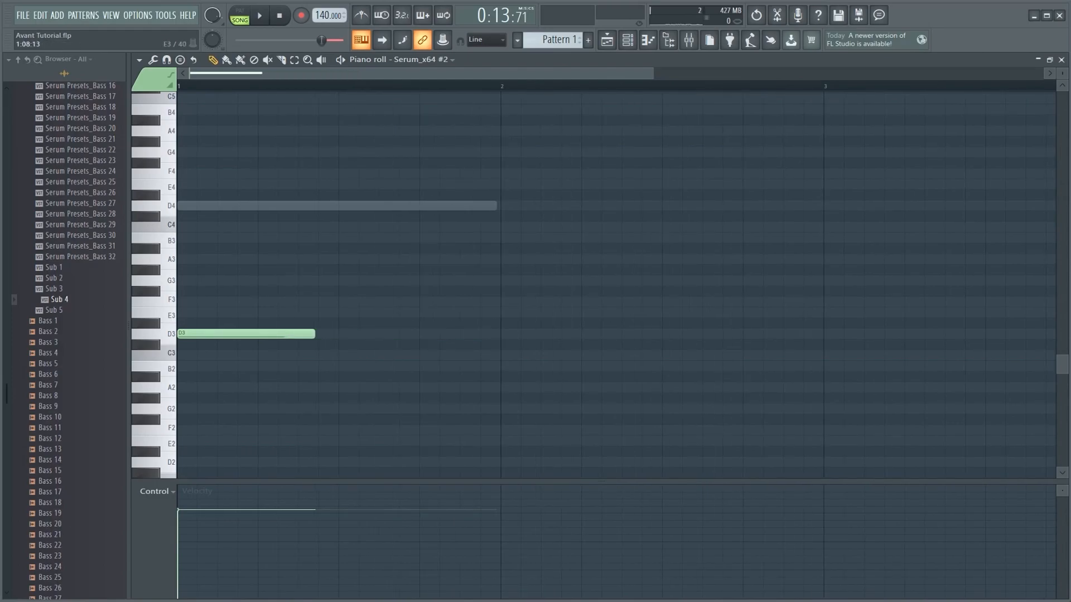
{"action": "left_click", "coordinate": [261, 15]}
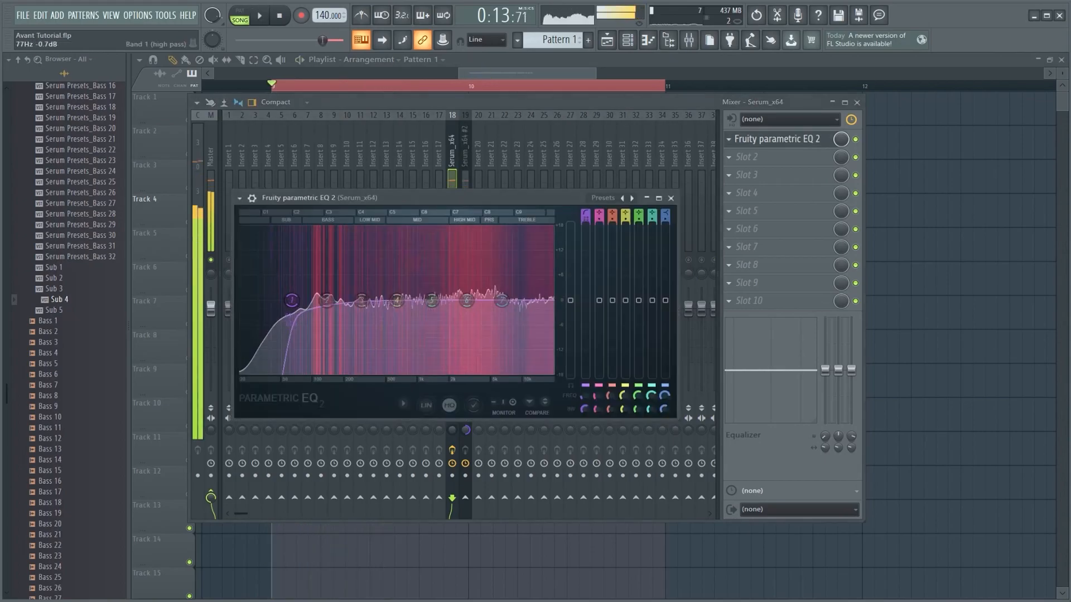
Step: Set band 1 of the Serum insert's Fruity Parametric EQ 2 to high pass
{"action": "left_click", "coordinate": [262, 15]}
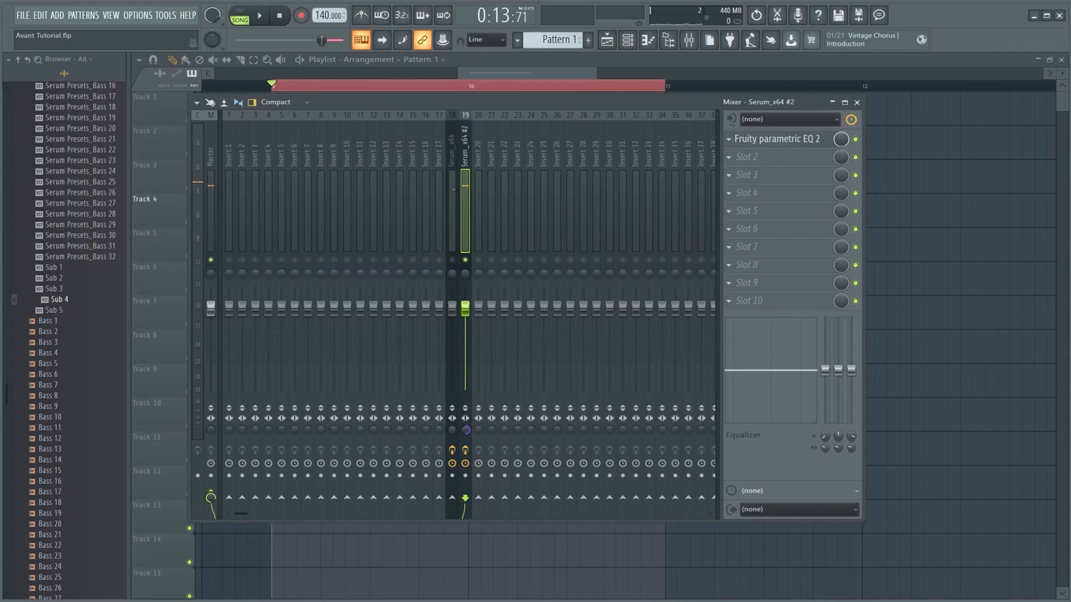
Step: Return to the first Serum_x64 mixer insert
{"action": "left_click", "coordinate": [452, 167]}
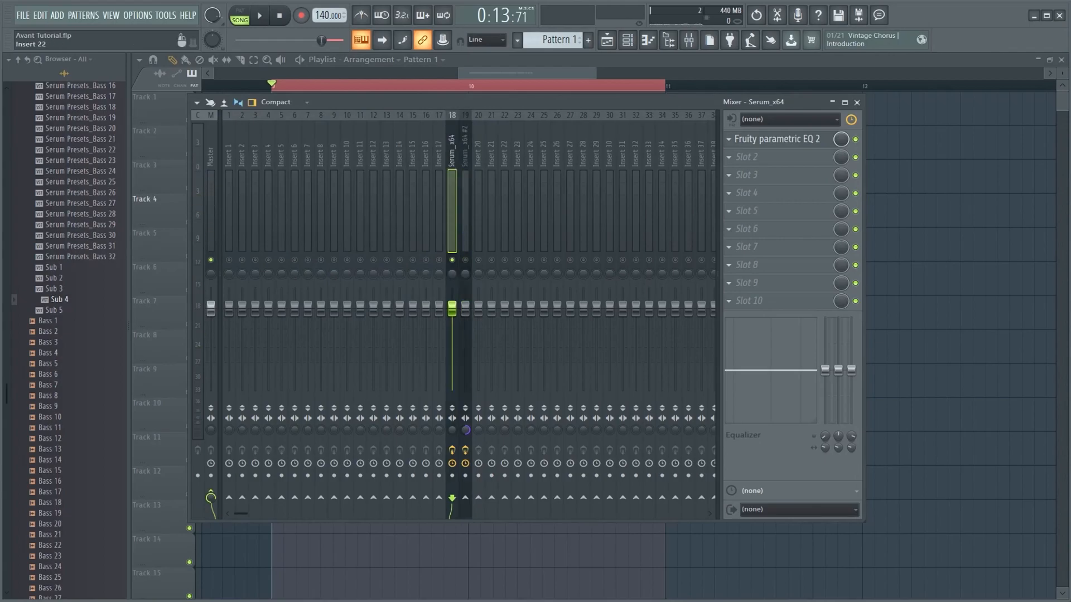
{"action": "left_click", "coordinate": [262, 15]}
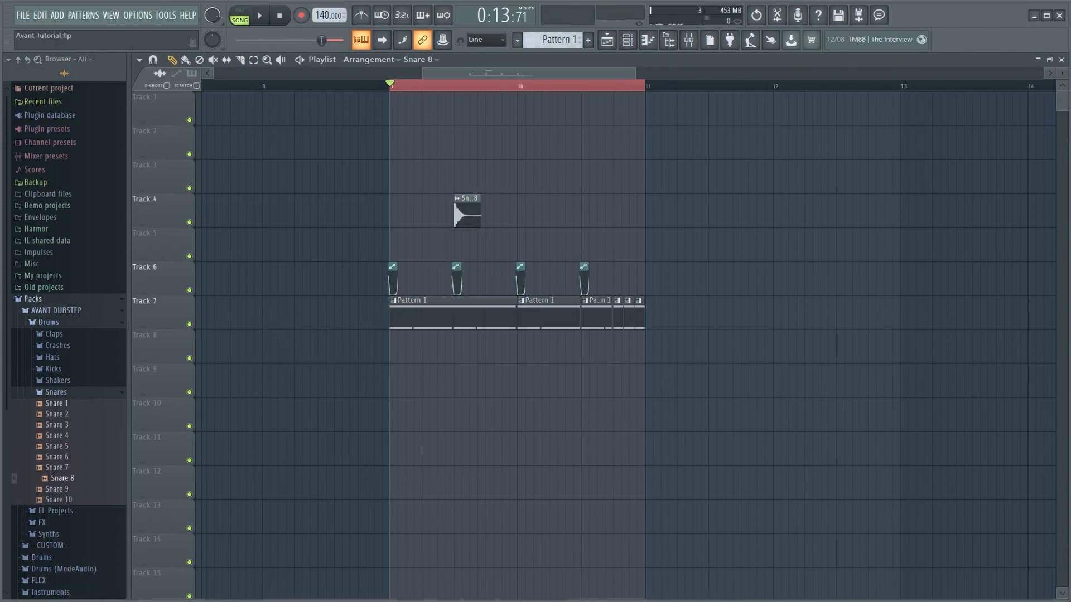
Step: Audition Clap 7 and other claps, then add snare and clap at the next hit
{"action": "left_click", "coordinate": [54, 333]}
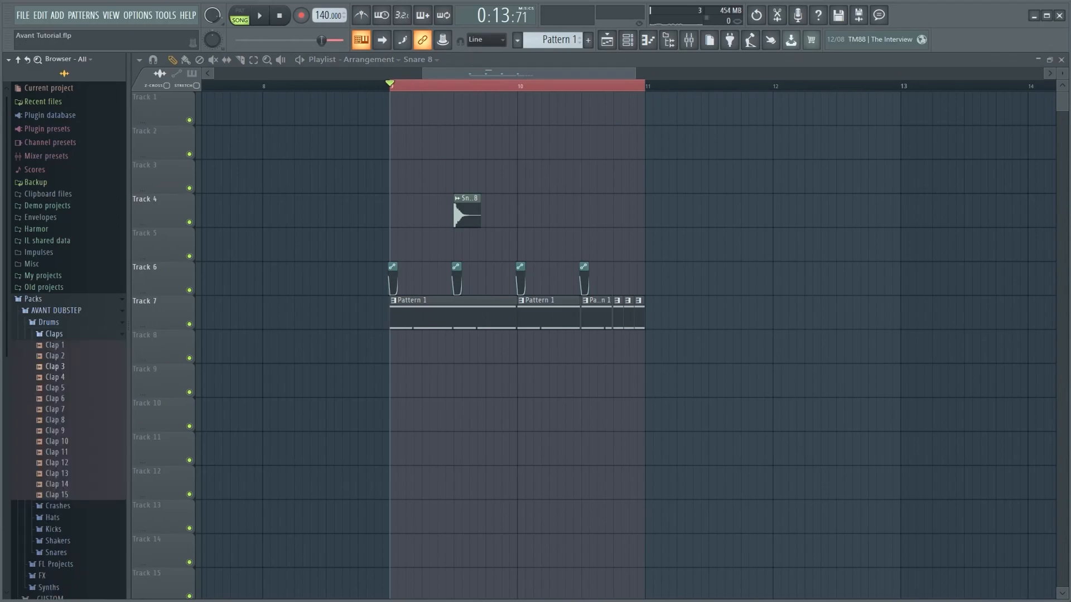
{"action": "left_click", "coordinate": [55, 409]}
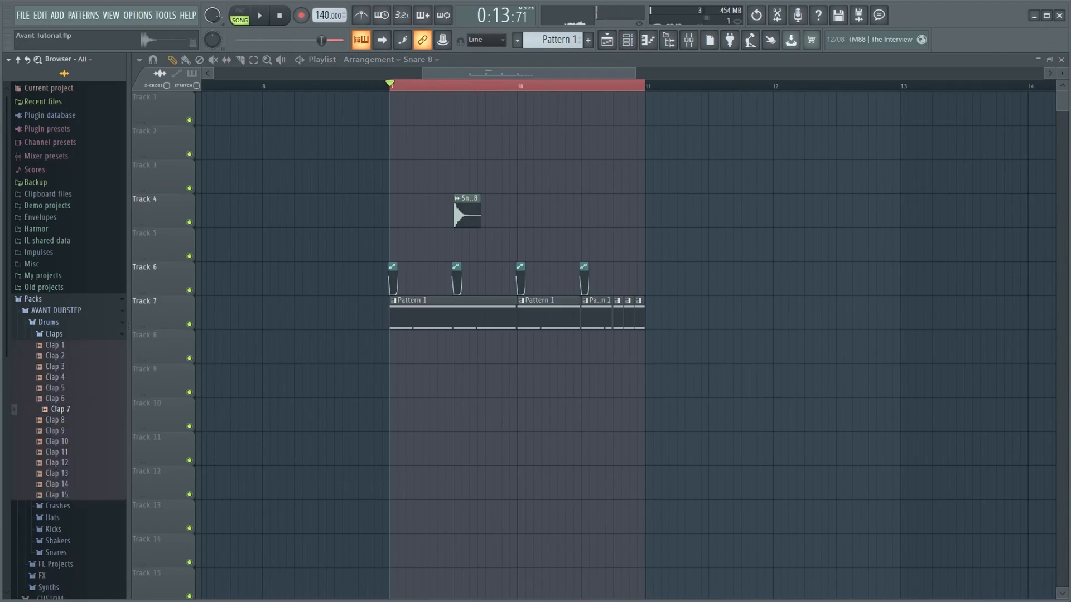
{"action": "left_click", "coordinate": [61, 452]}
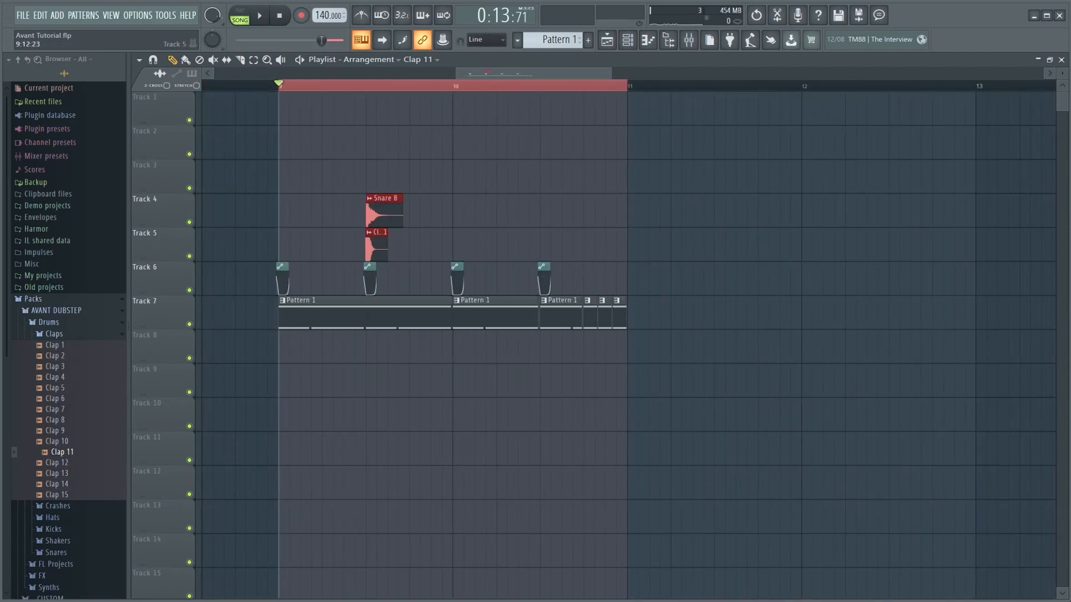
{"action": "left_click", "coordinate": [261, 15]}
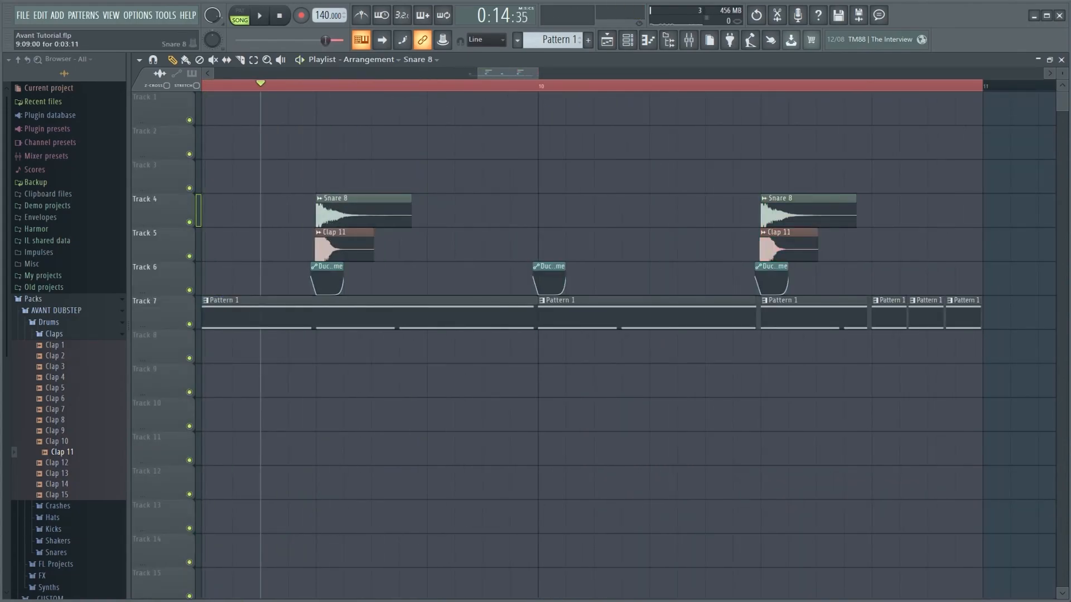
{"action": "double_click", "coordinate": [364, 212]}
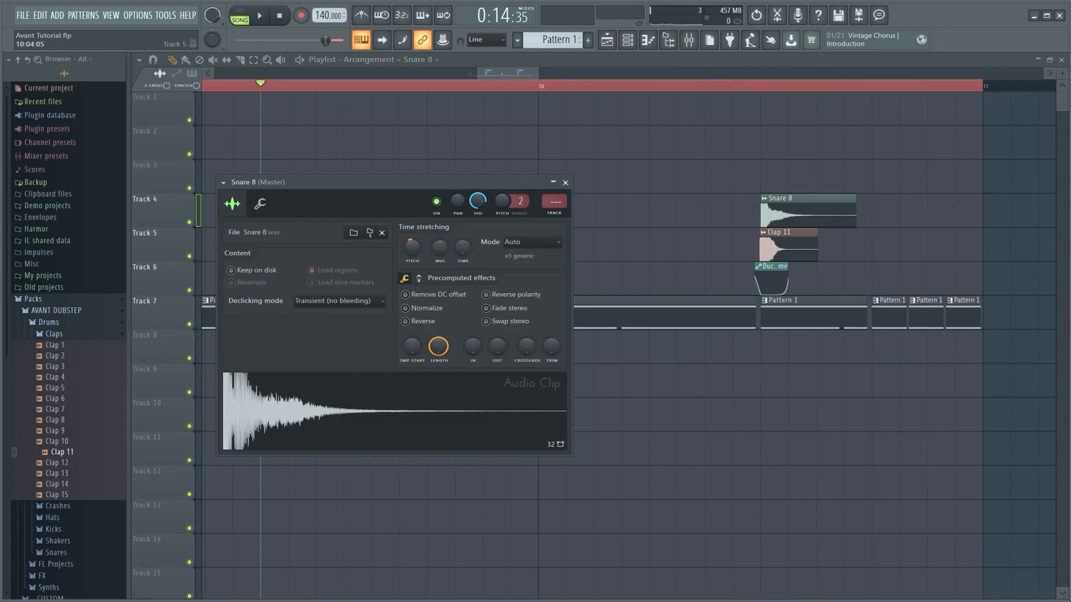
{"action": "left_click", "coordinate": [262, 15]}
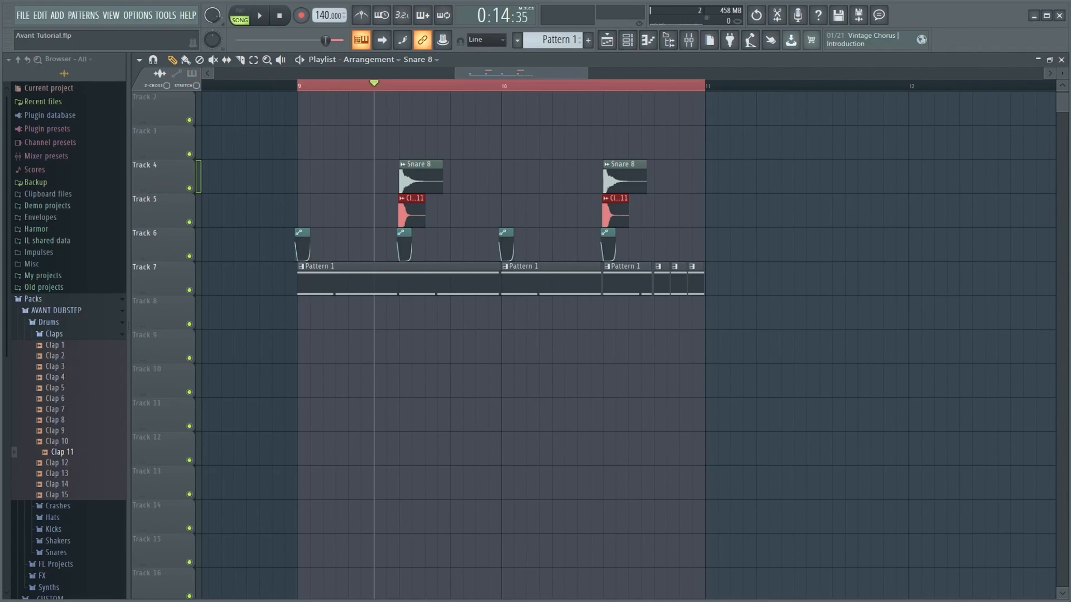
{"action": "left_click", "coordinate": [54, 333]}
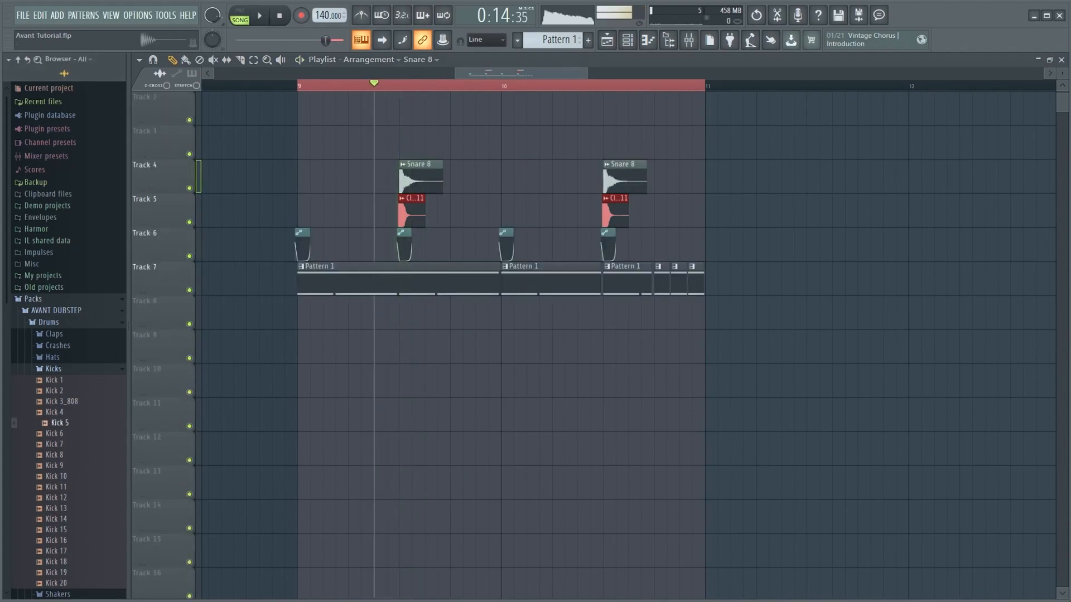
Step: Place Kick 14 on Track 3 and trim the clip short via its settings
{"action": "left_click", "coordinate": [56, 487]}
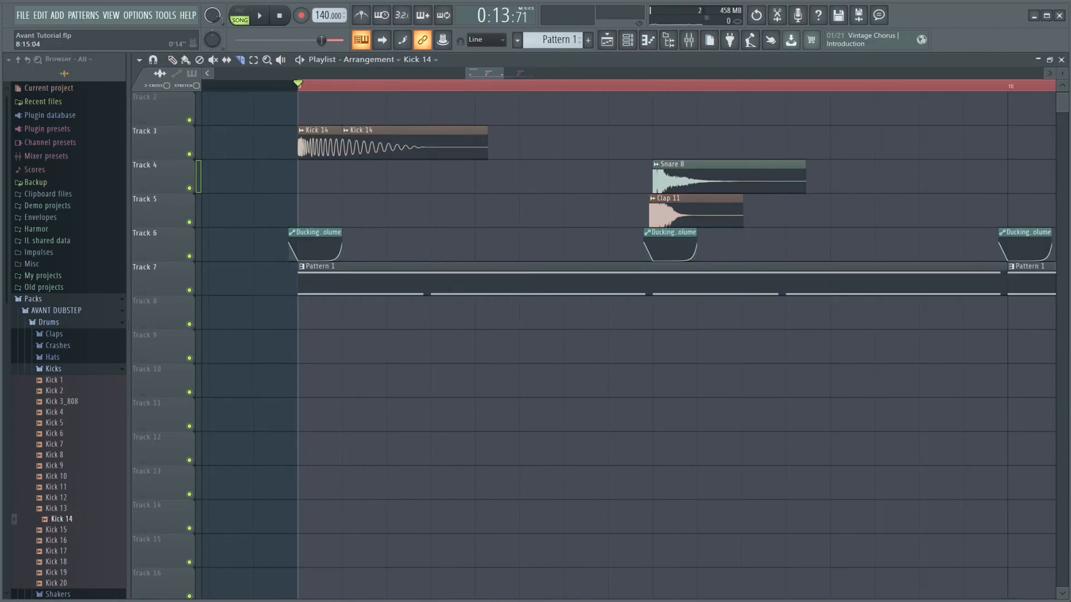
{"action": "double_click", "coordinate": [321, 145]}
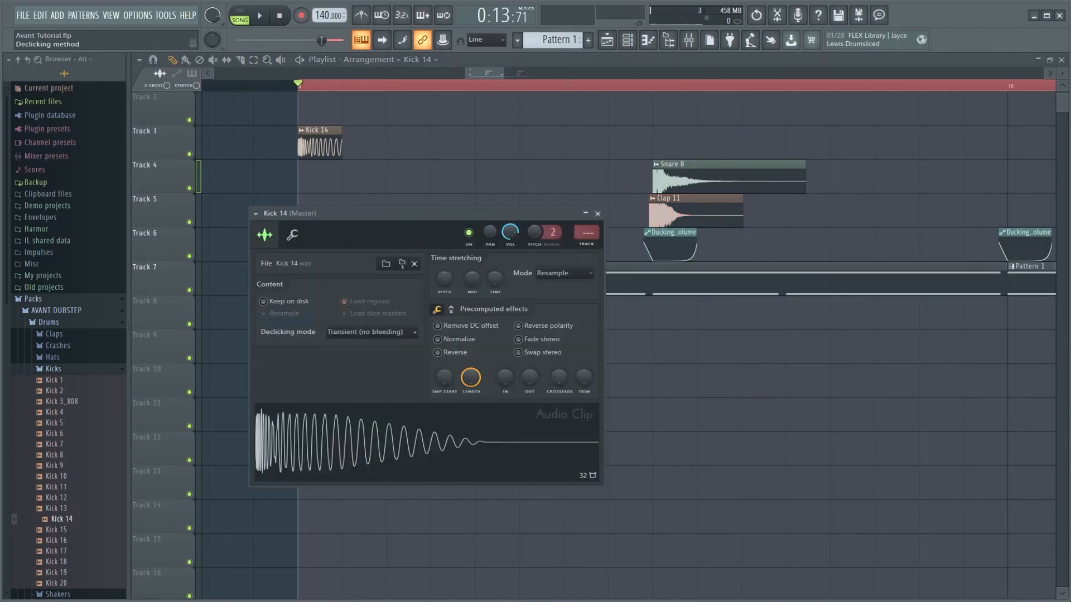
{"action": "left_click", "coordinate": [598, 213]}
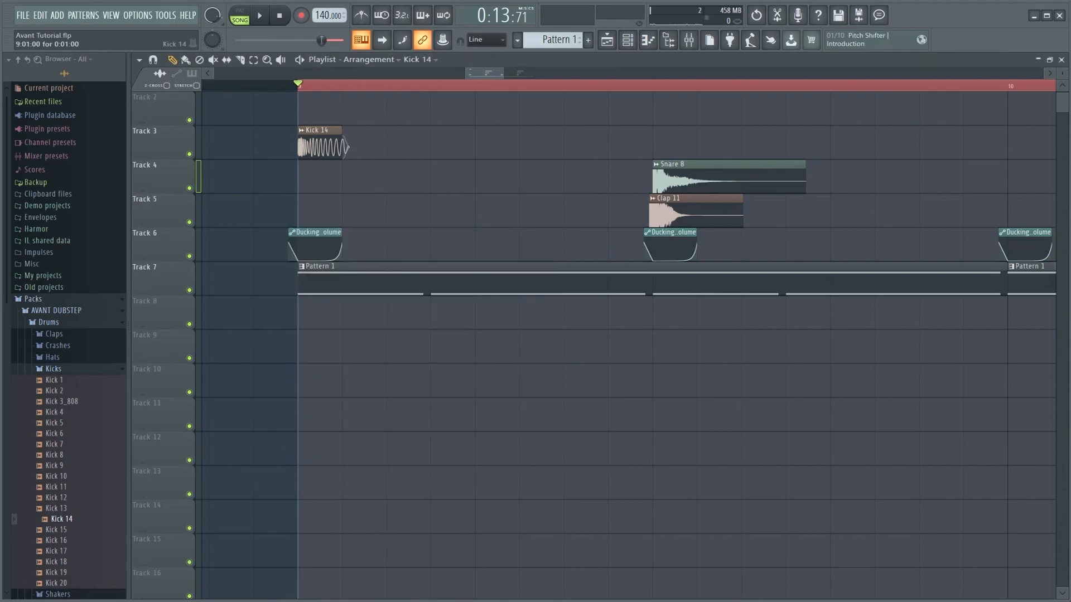
{"action": "left_click", "coordinate": [261, 15]}
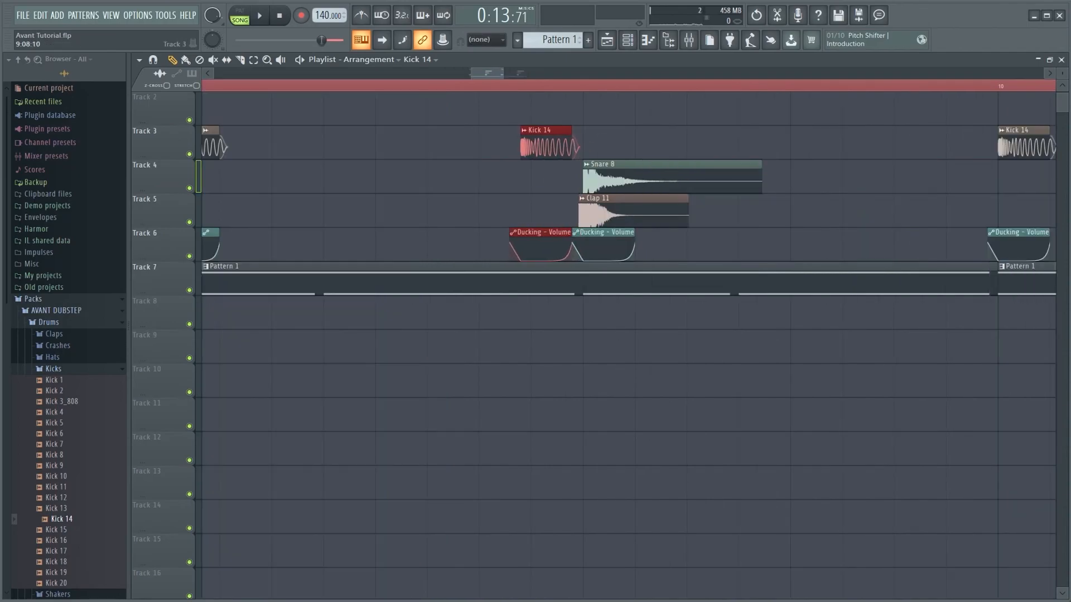
Step: Paint four Kick 14 hits on Track 3 with matching Ducking - Volume clips on Track 6
{"action": "left_click", "coordinate": [262, 16]}
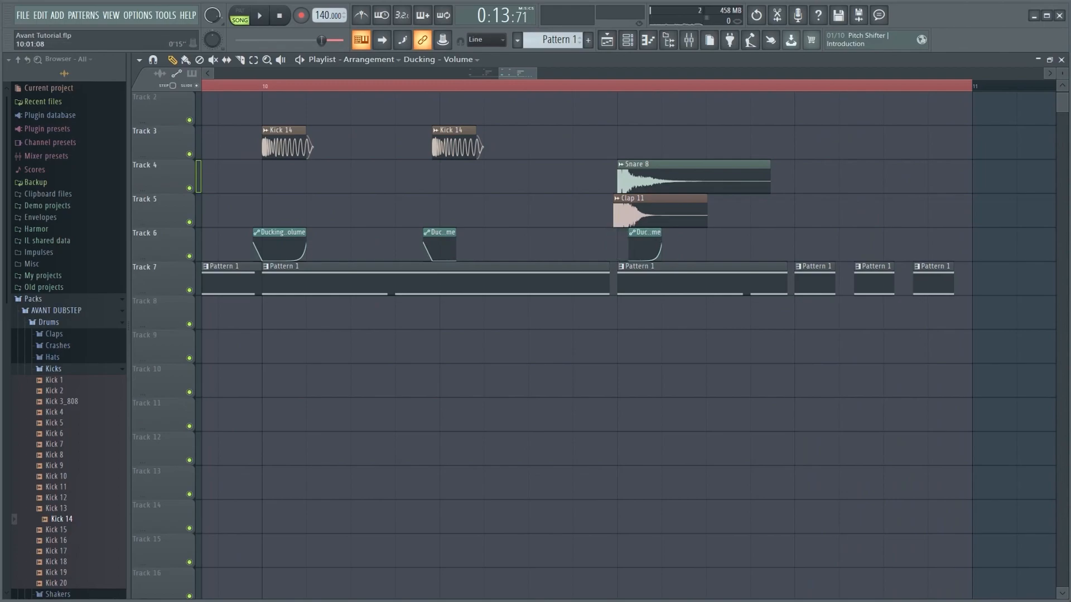
{"action": "left_click", "coordinate": [262, 15]}
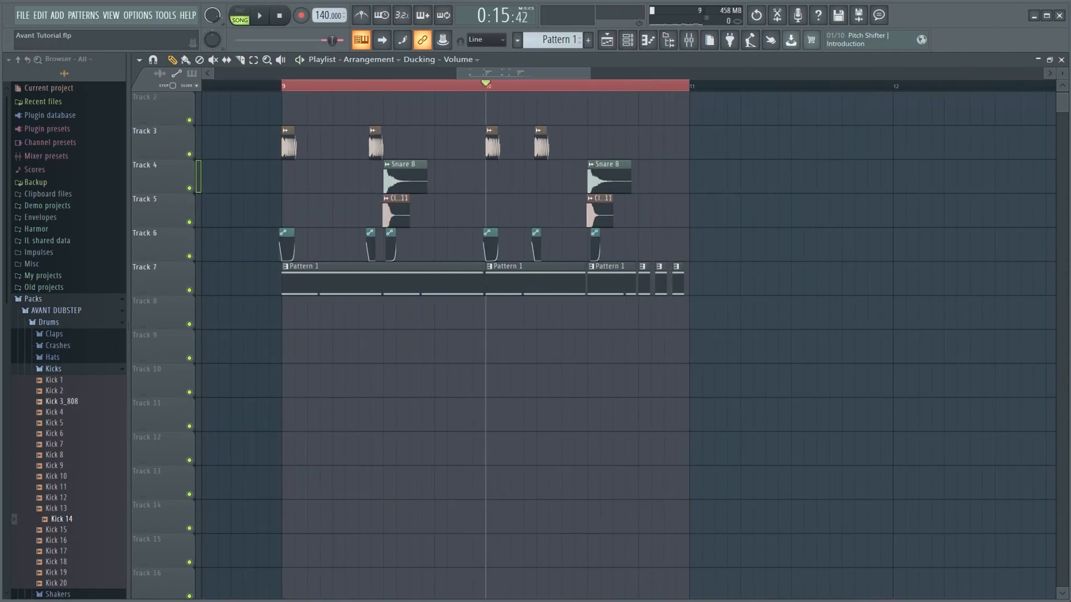
Step: Switch from the Kicks to the Shakers folder and select Shaker 9 for the new track
{"action": "left_click", "coordinate": [52, 369]}
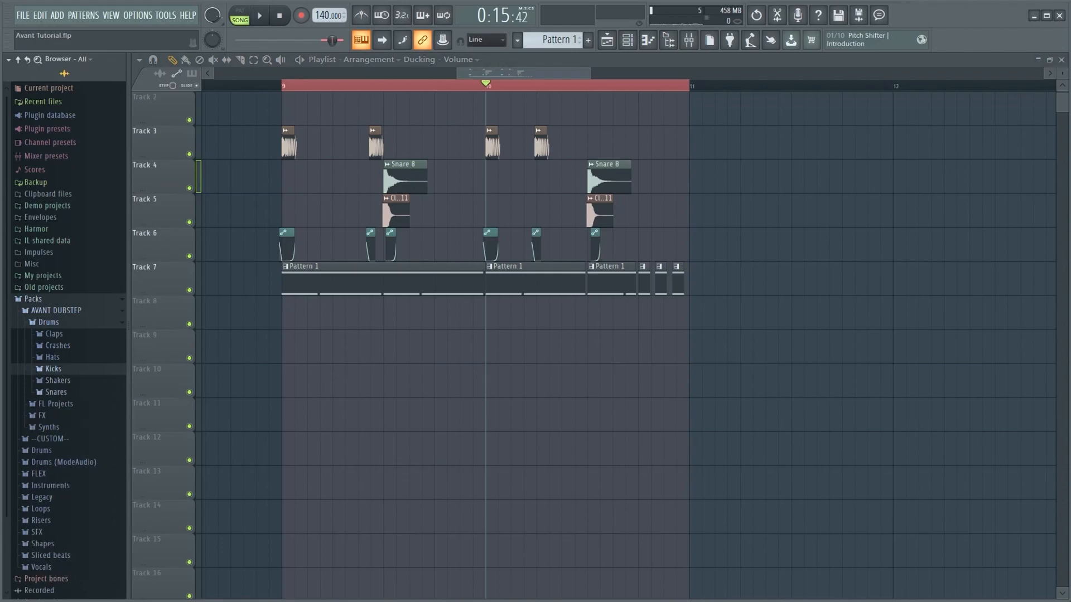
{"action": "left_click", "coordinate": [57, 380]}
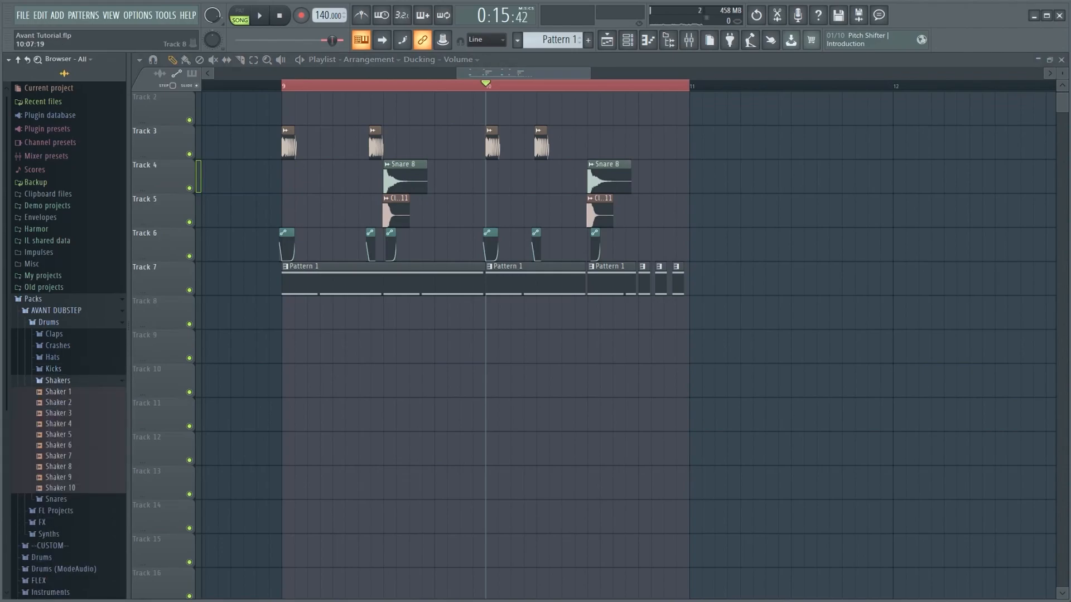
{"action": "left_click", "coordinate": [62, 456]}
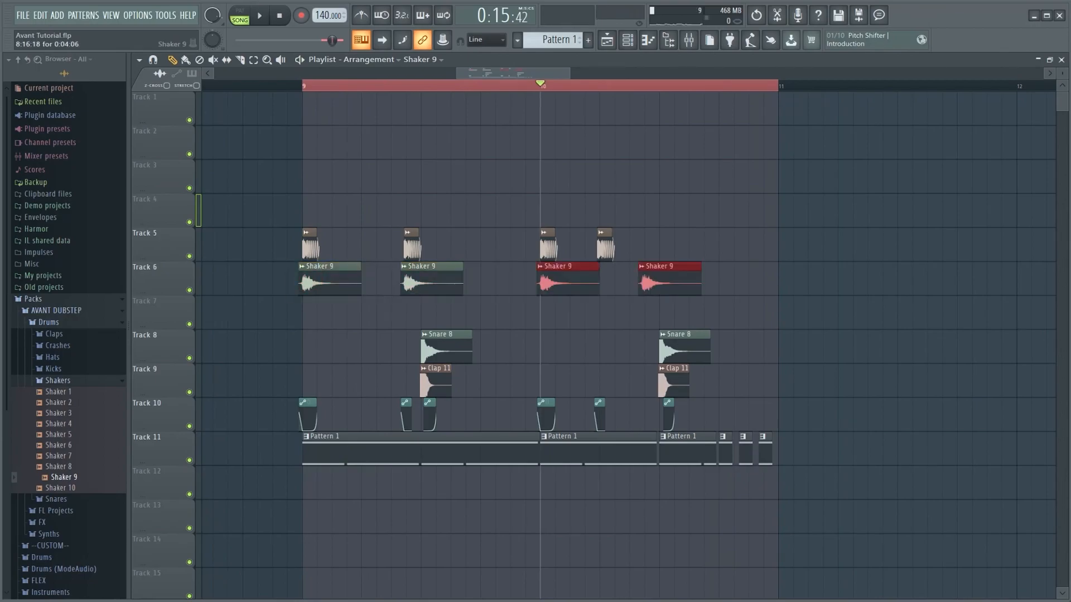
Step: Lower Shaker 9's volume and add a quieter repeating Shaker 6 row on Track 7
{"action": "left_click", "coordinate": [262, 16]}
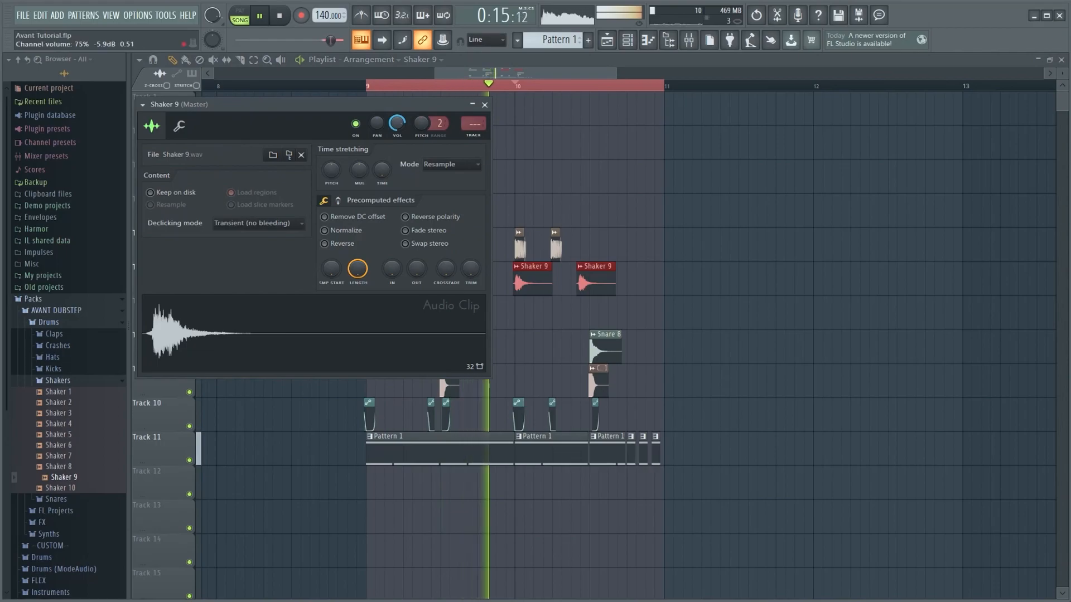
{"action": "left_click", "coordinate": [484, 105]}
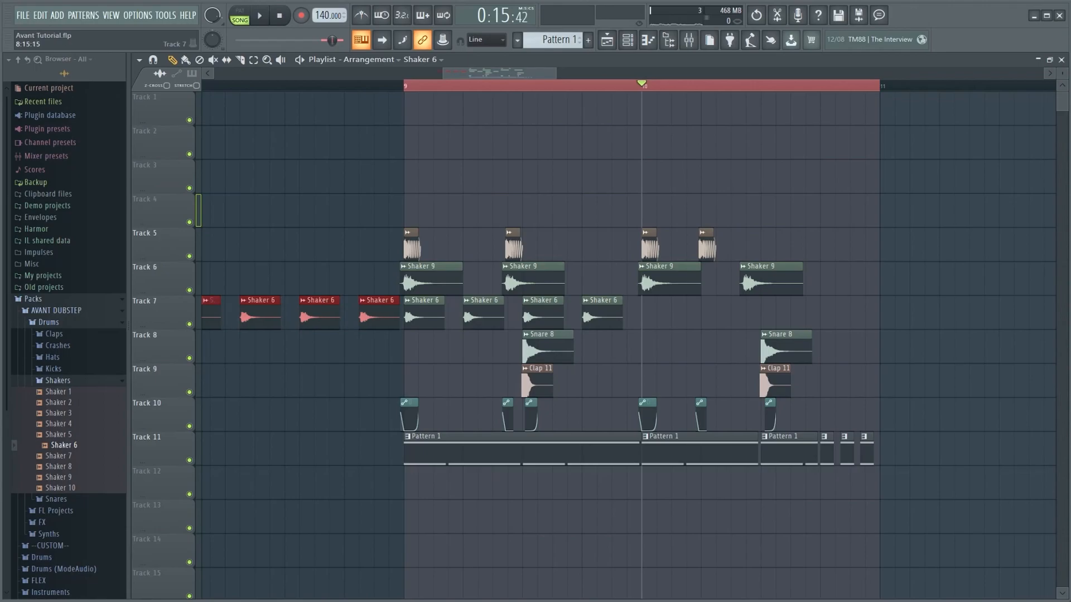
{"action": "left_click", "coordinate": [262, 15]}
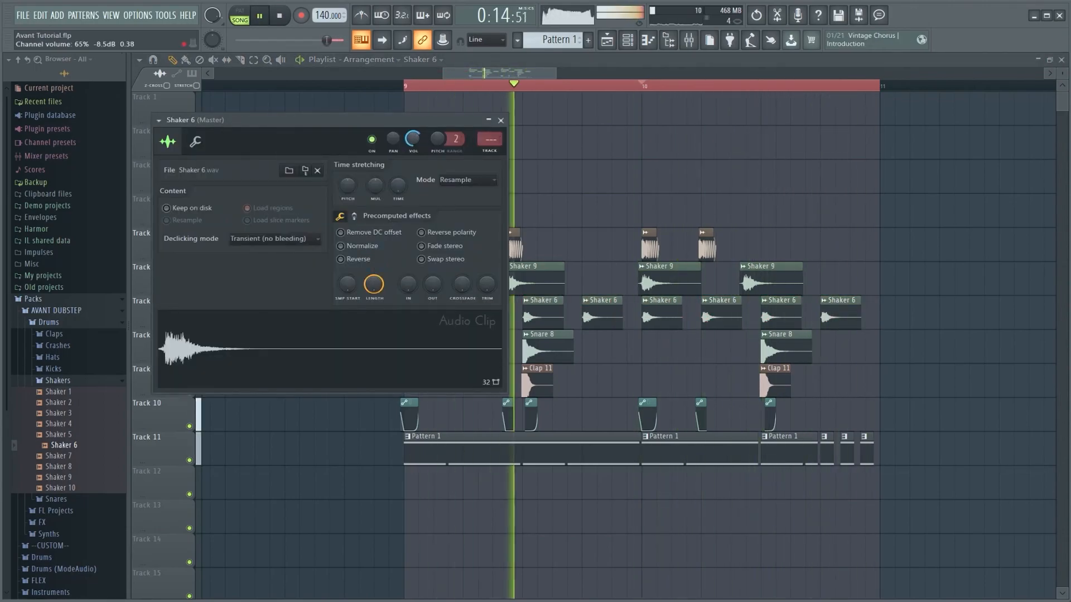
{"action": "left_click", "coordinate": [501, 120]}
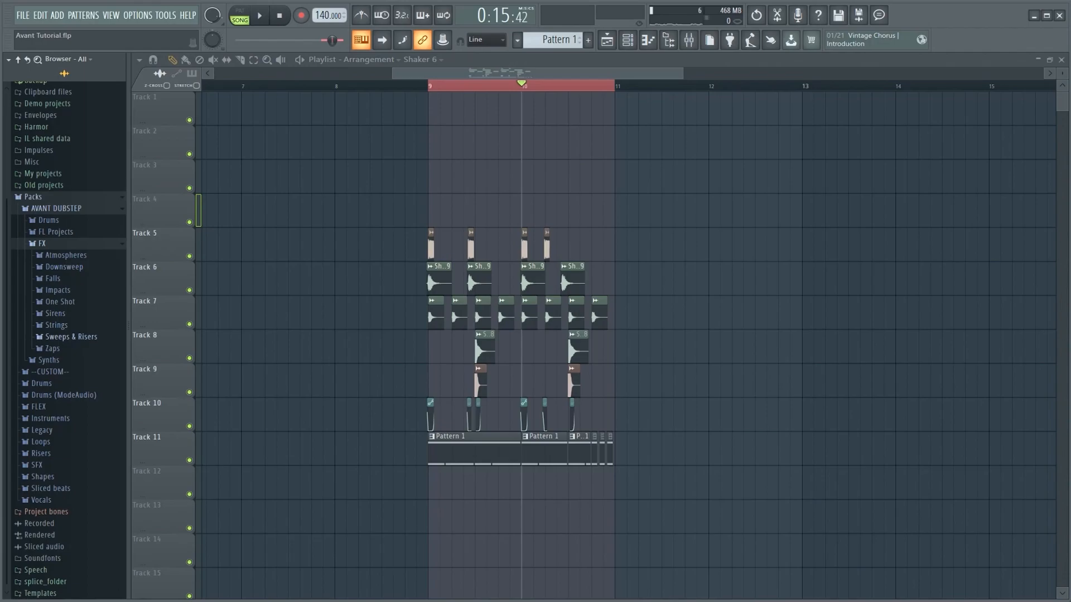
Step: Browse the FX Zaps and One Shot folders and place FX_Short 34 on Track 12
{"action": "left_click", "coordinate": [53, 348]}
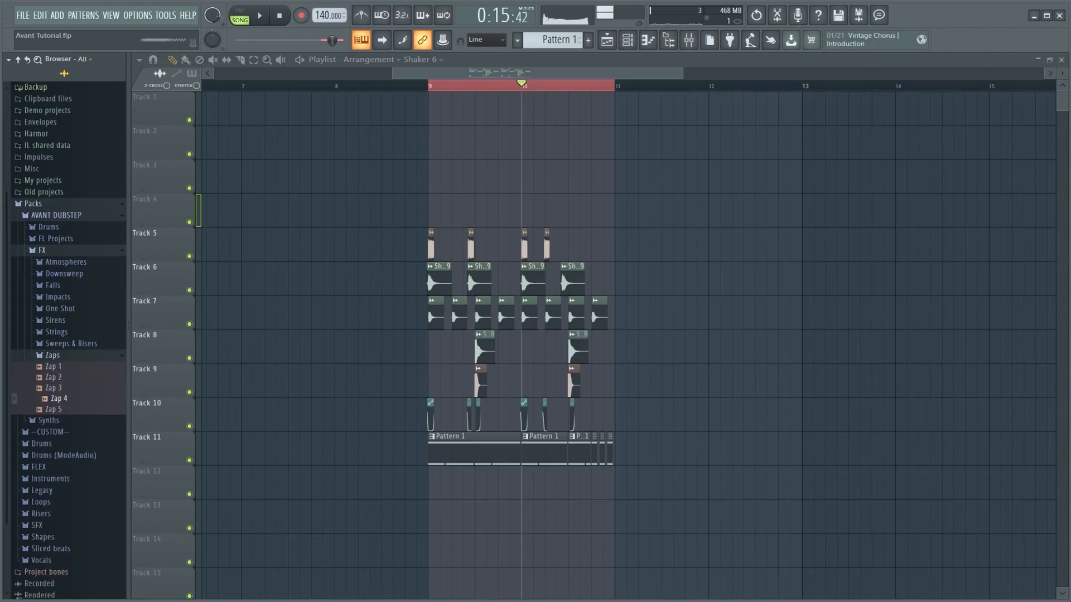
{"action": "left_click", "coordinate": [53, 388]}
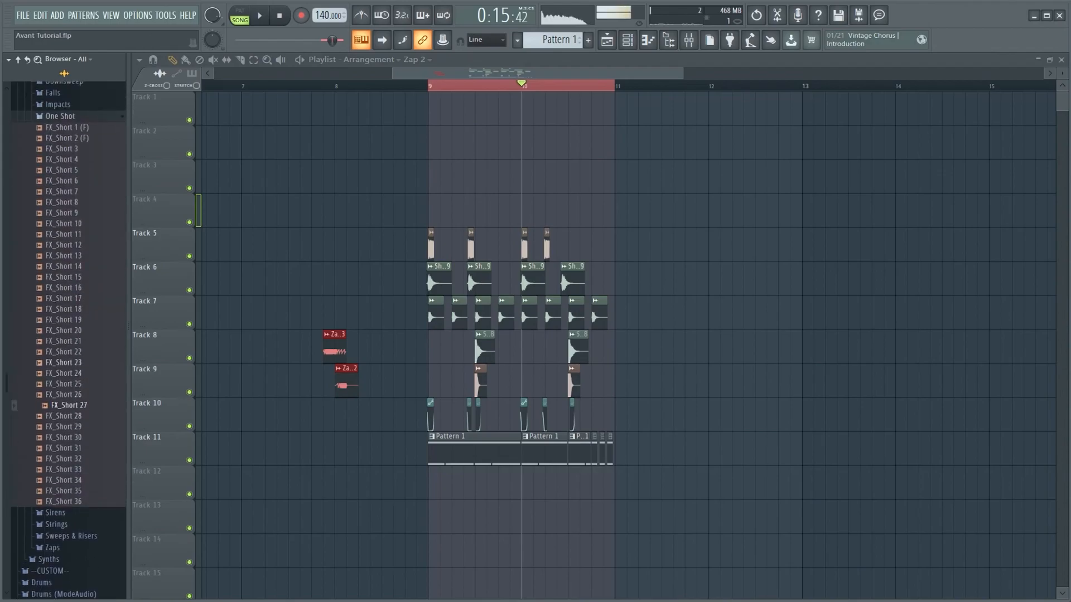
{"action": "left_click", "coordinate": [67, 480]}
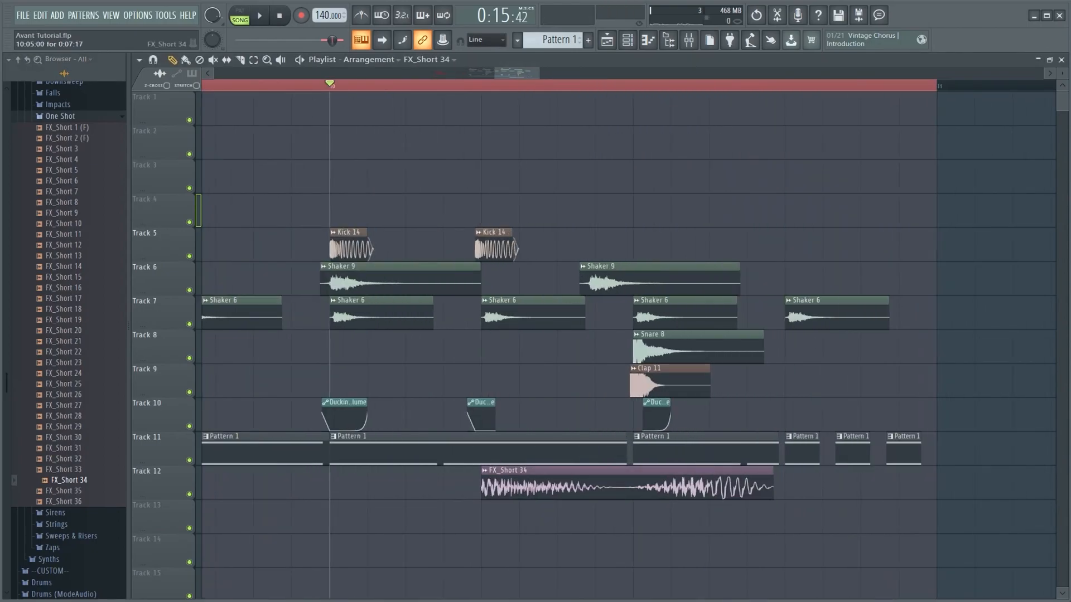
Step: Lay alternating Zap 3 and Zap 2 clips on Track 14, then play the section
{"action": "left_click", "coordinate": [261, 15]}
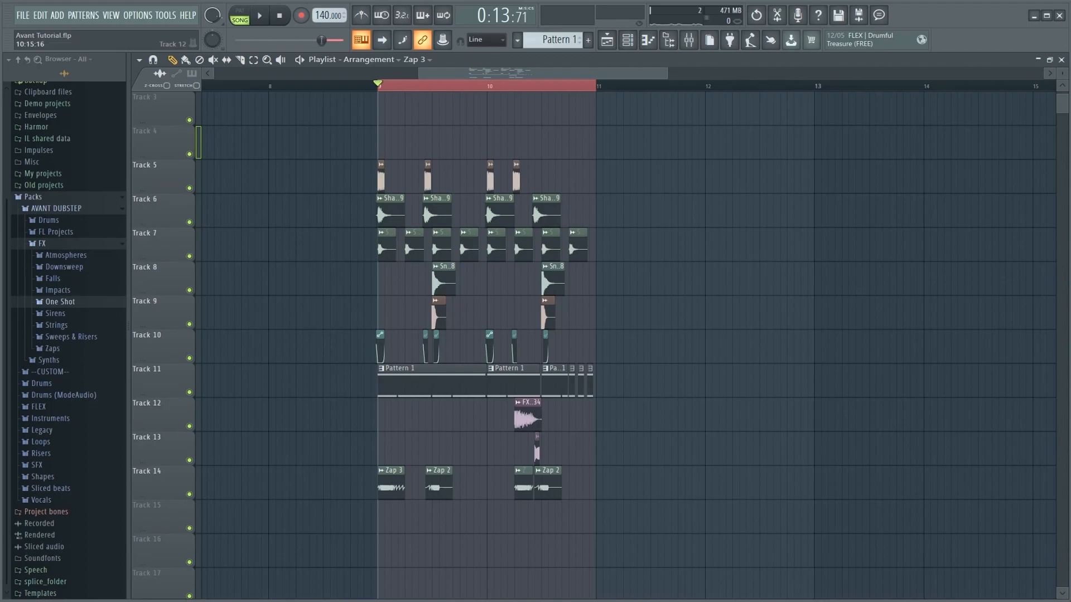
{"action": "left_click", "coordinate": [263, 15]}
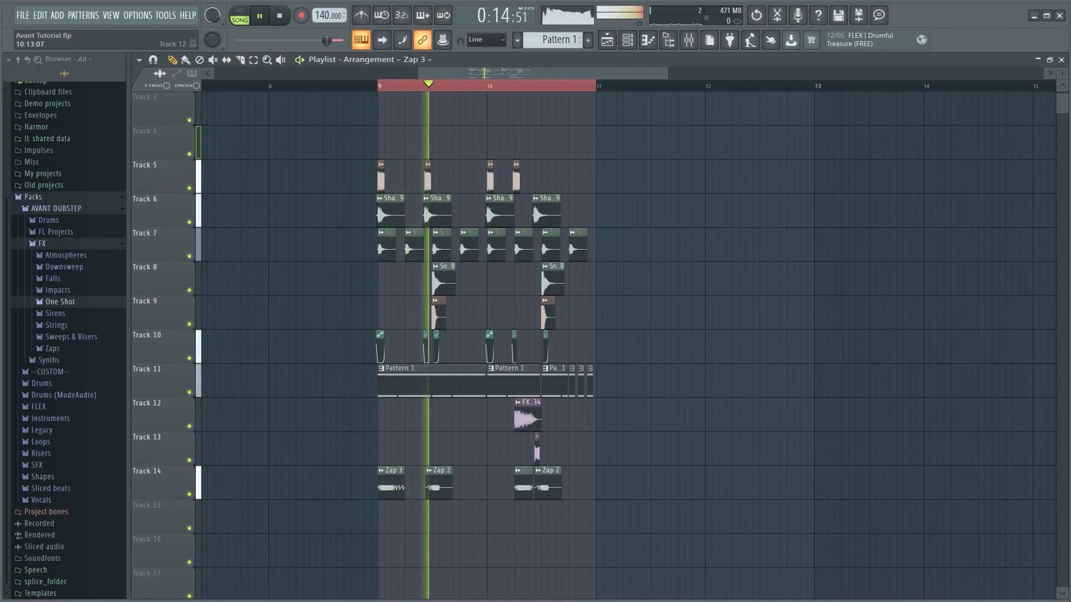